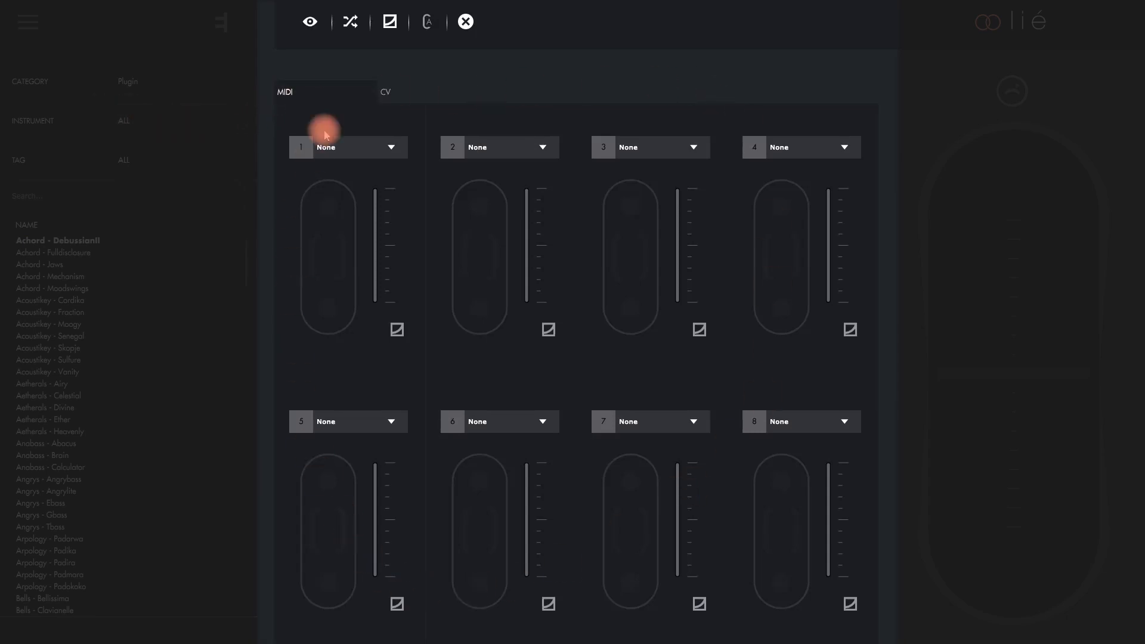
Step: Map MIDI slots 1–3 to CC 67, CC 9 and CC 7 and filter presets to Hardware
left_click(382, 93)
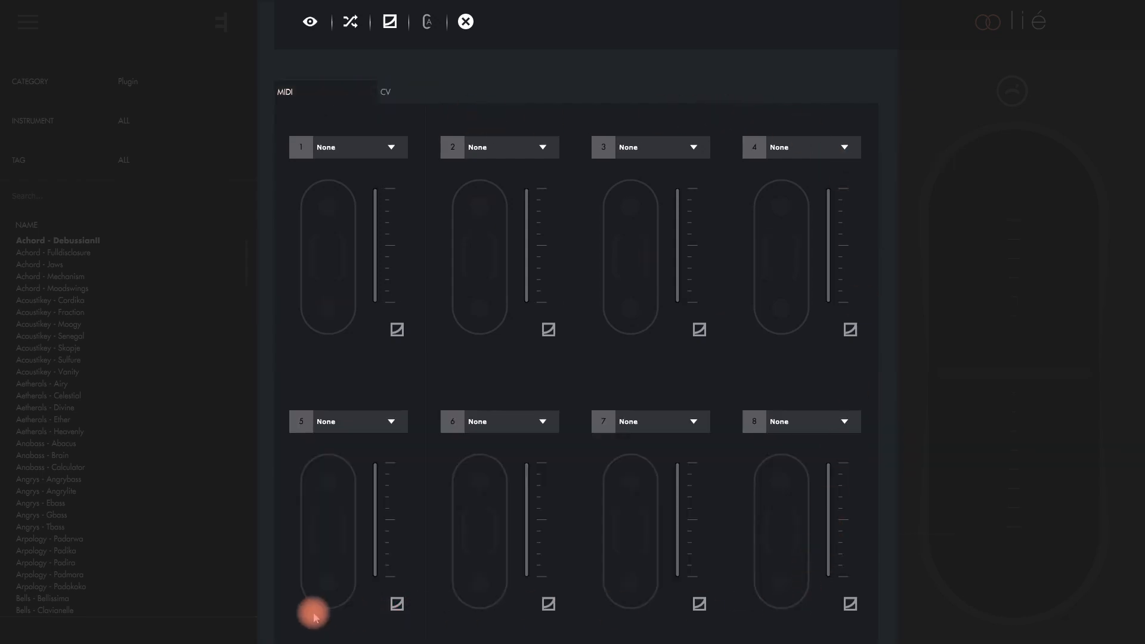
mouse_move(274, 151)
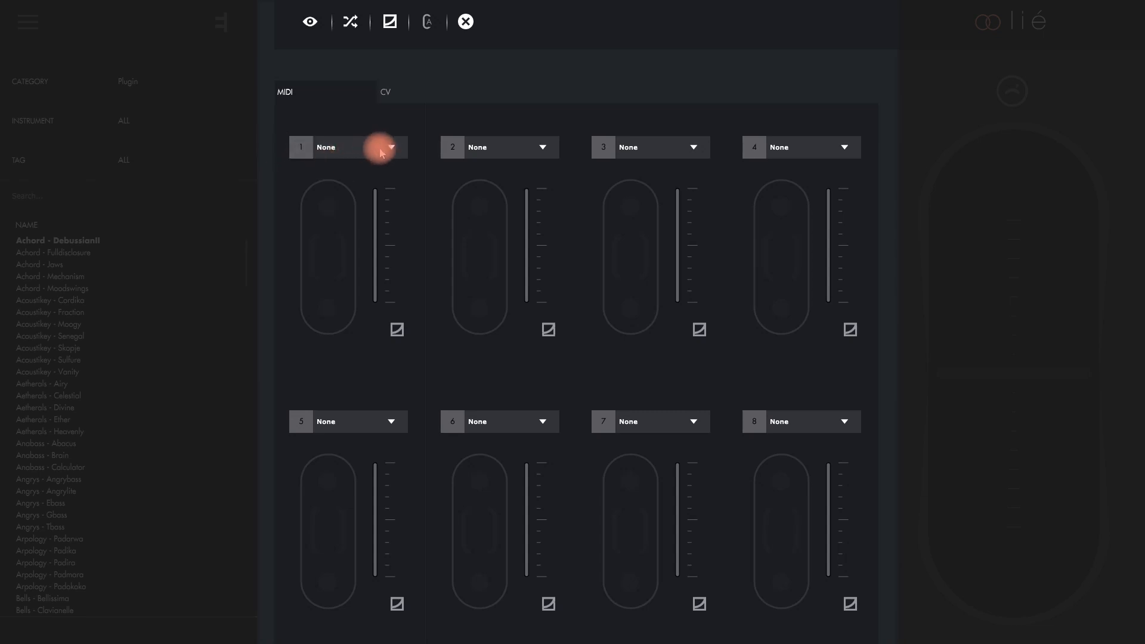
left_click(358, 147)
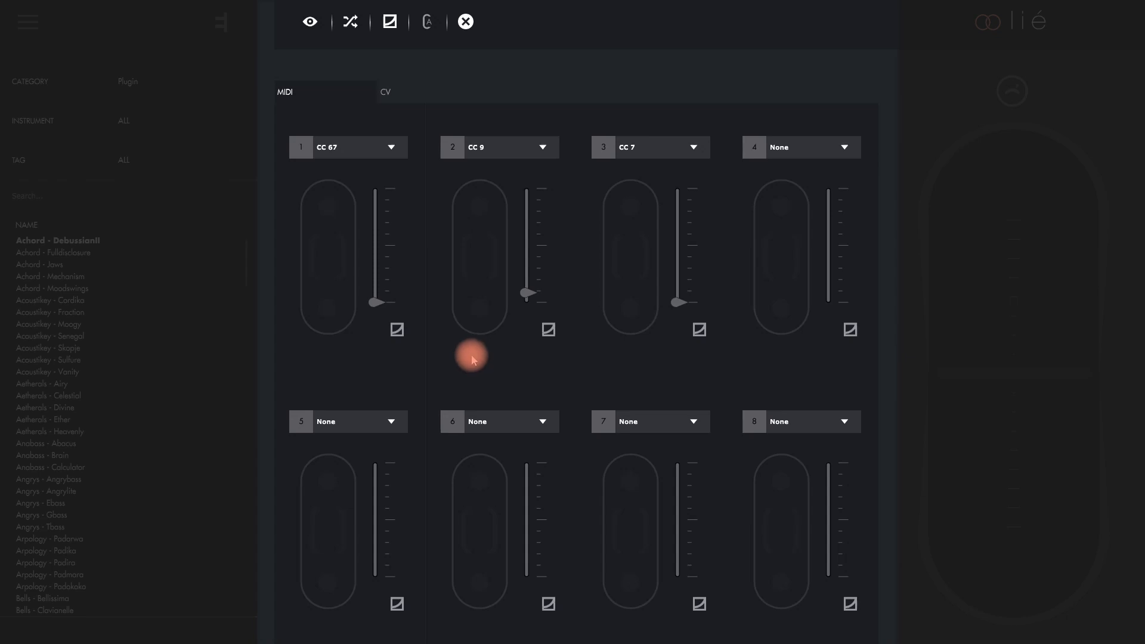
mouse_move(443, 354)
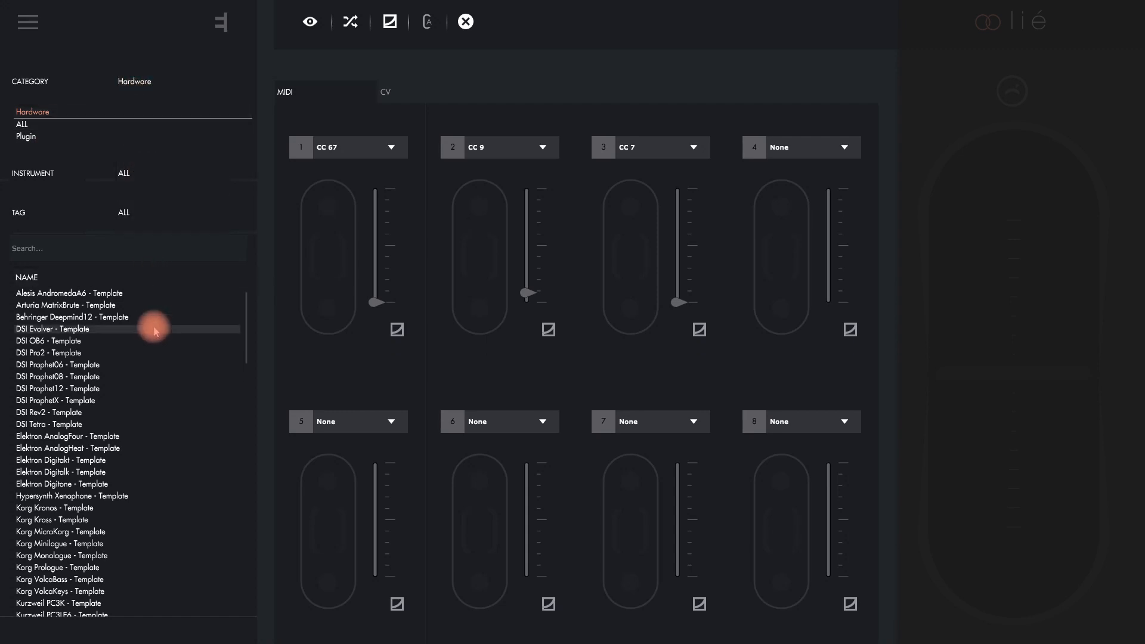
Step: Scroll the hardware preset list down to the Moog Subsequent37 - Template entry
scroll("down", 3)
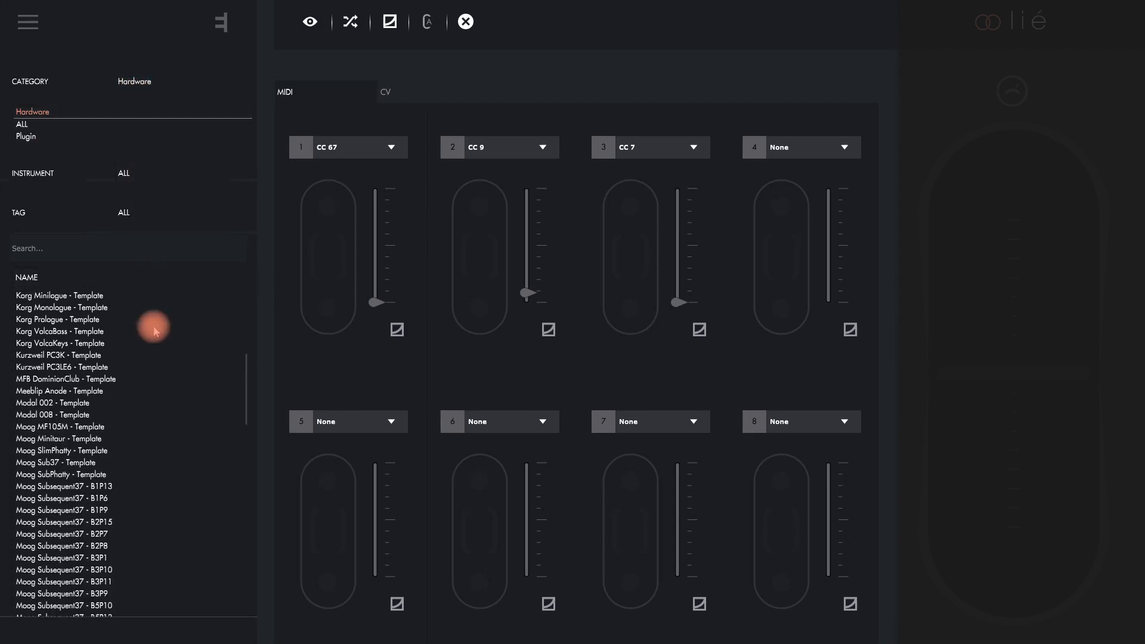
scroll("down", 3)
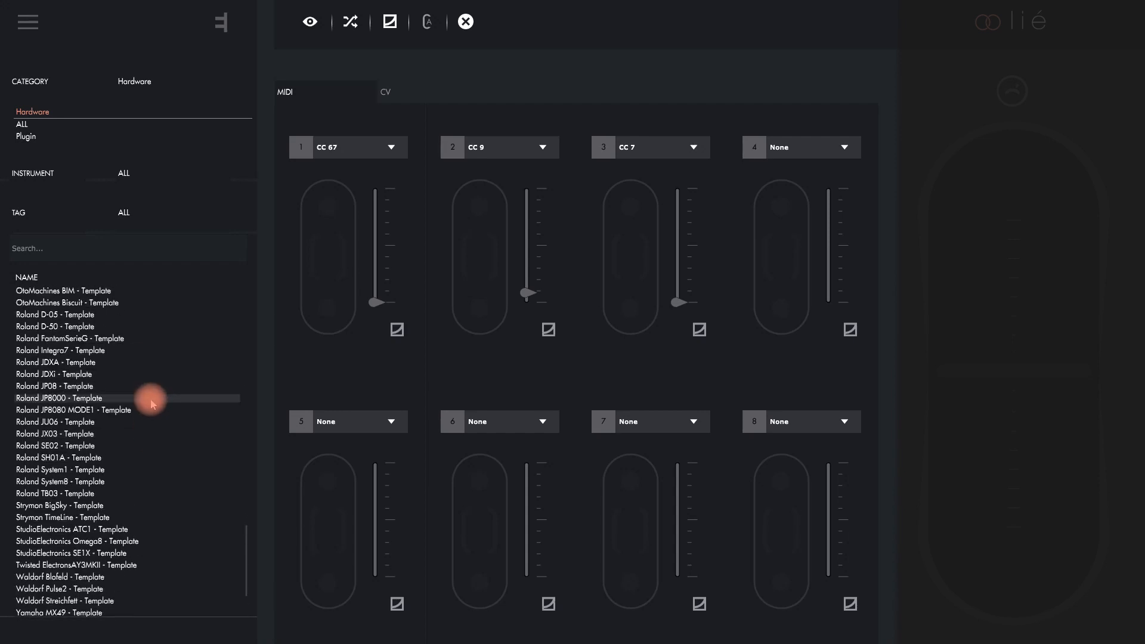
scroll("down", 3)
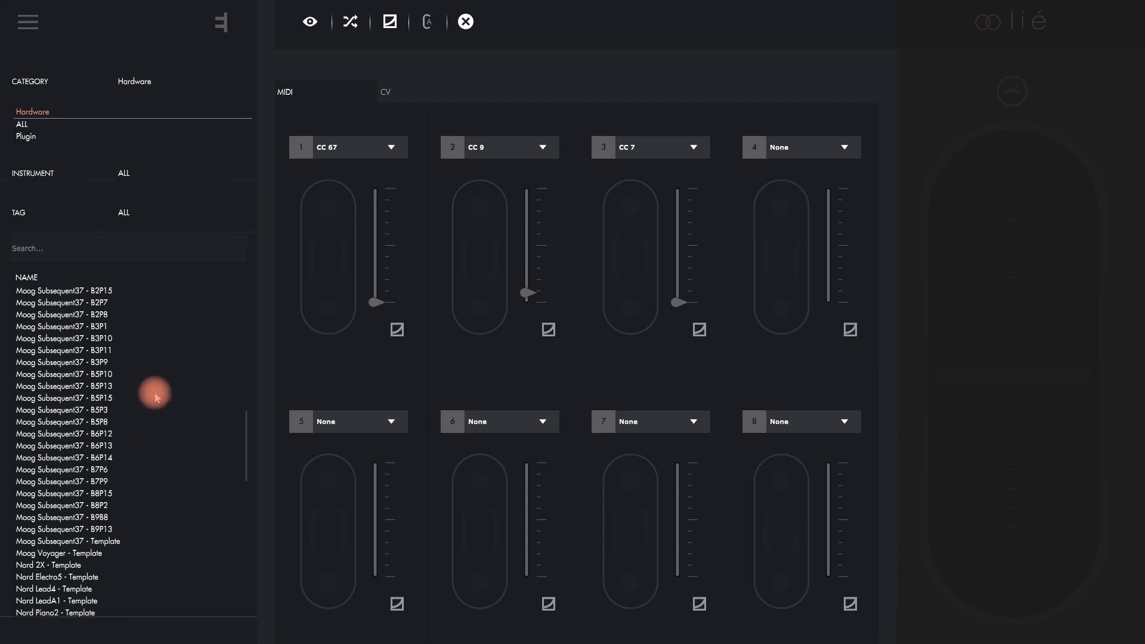
mouse_move(295, 370)
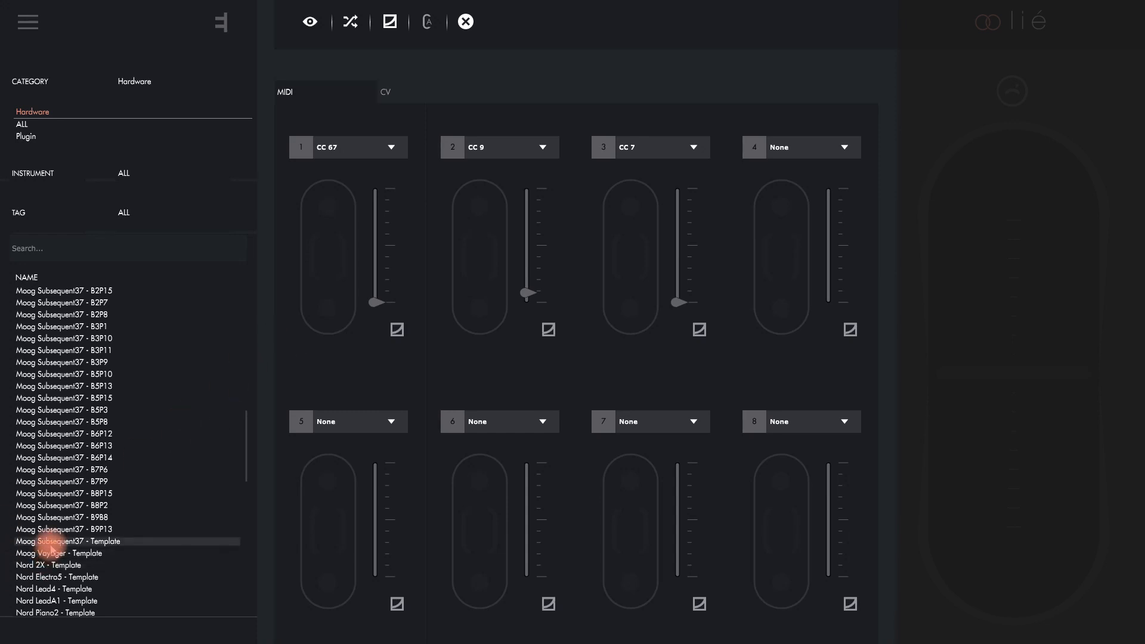
Step: Load the Moog Subsequent37 template with FILTER CUTOFF, NOISE LEVEL, FILTER RESONANCE and MOD Wheel on slots 1–4
left_click(65, 542)
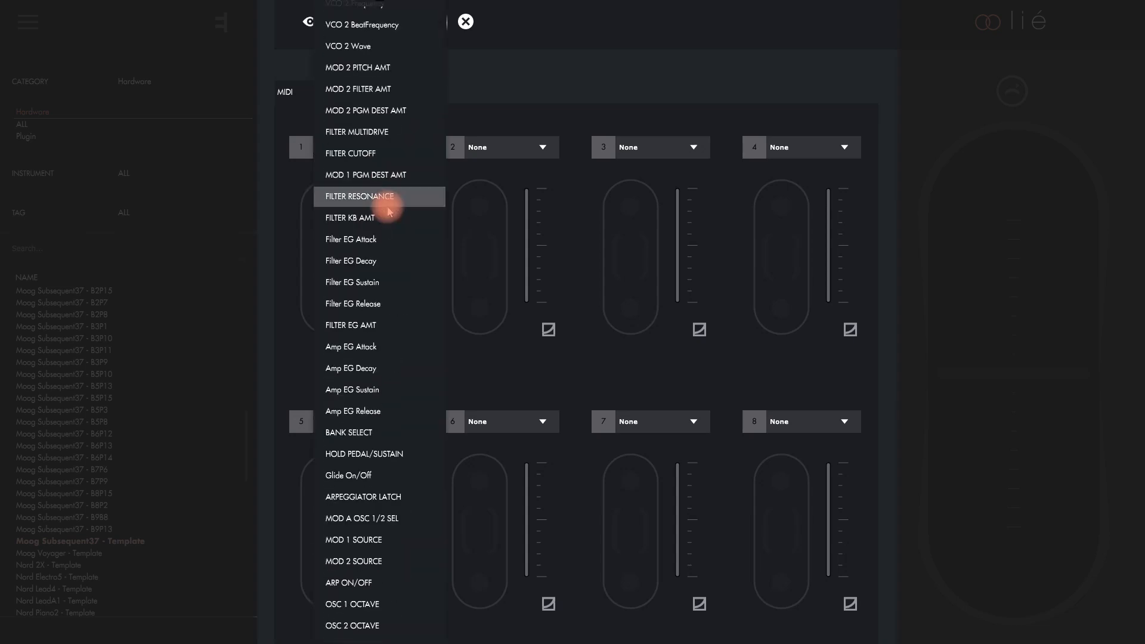
scroll("down", 3)
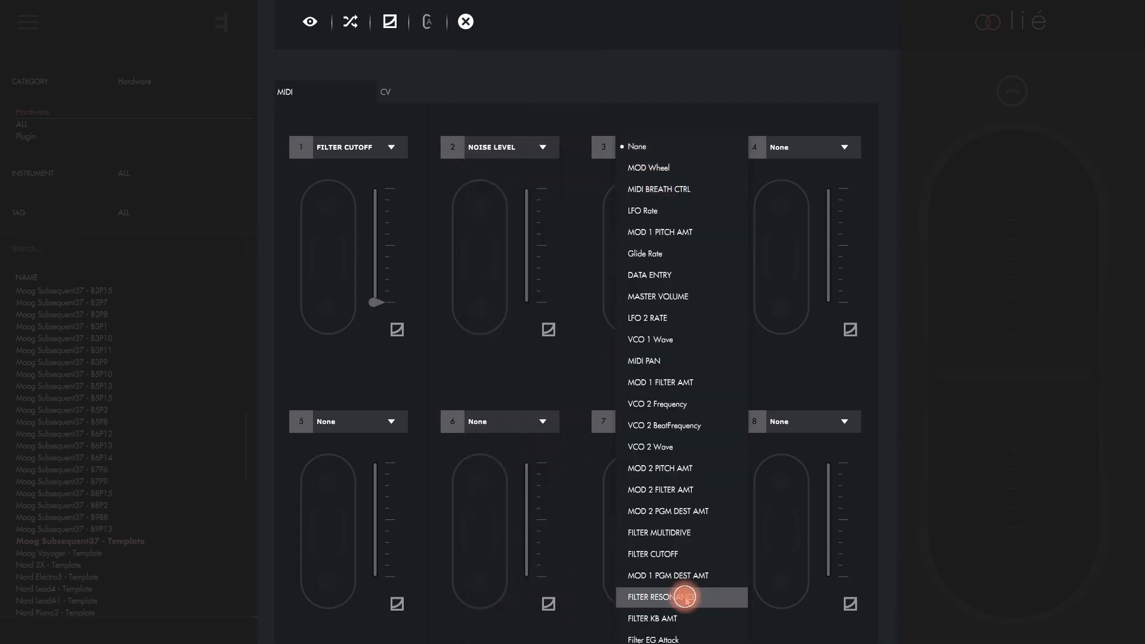
left_click(669, 596)
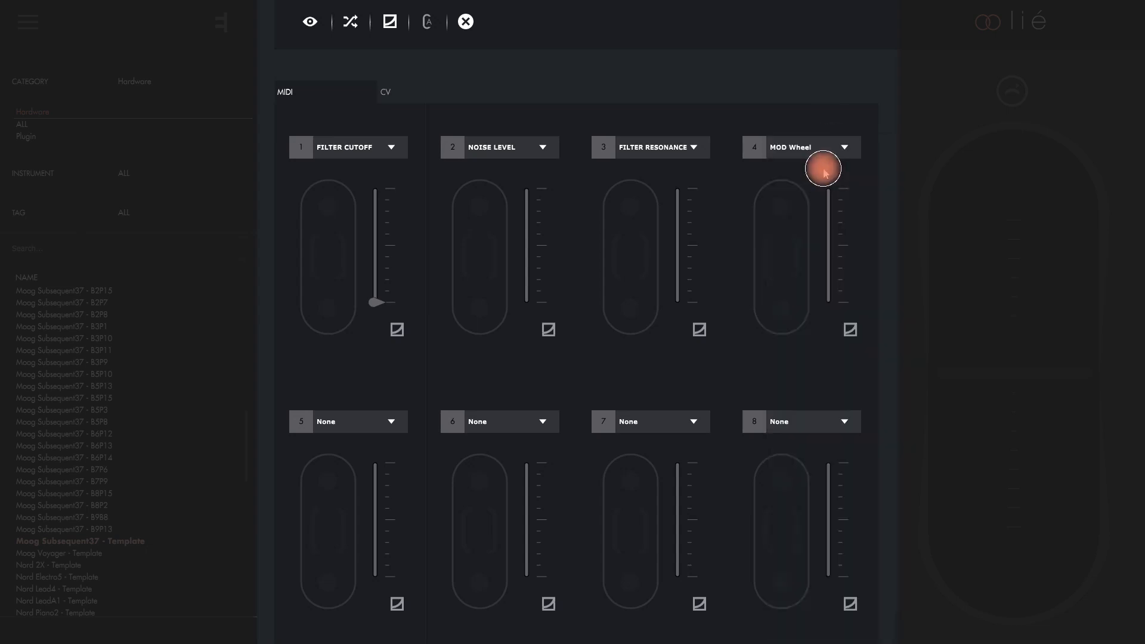
mouse_move(692, 242)
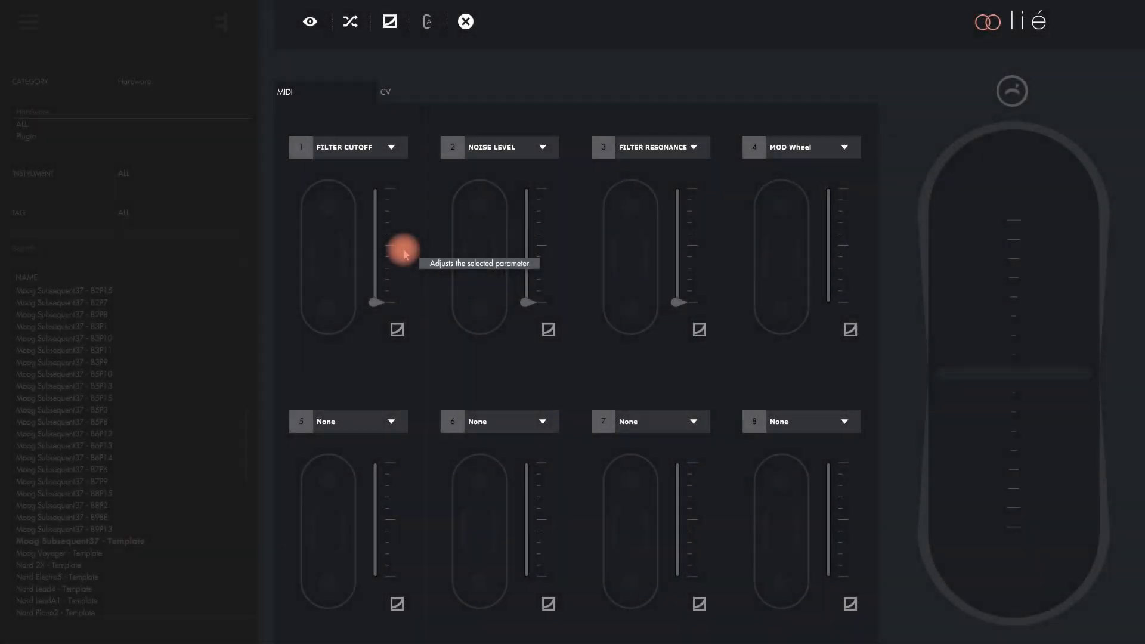
mouse_move(341, 228)
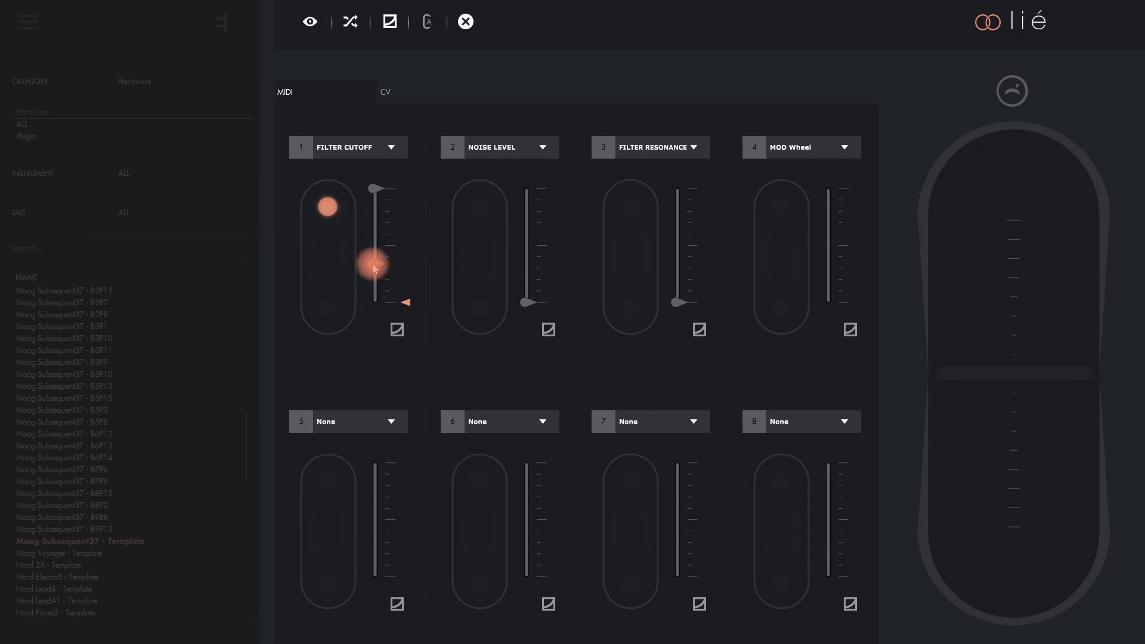
mouse_move(377, 277)
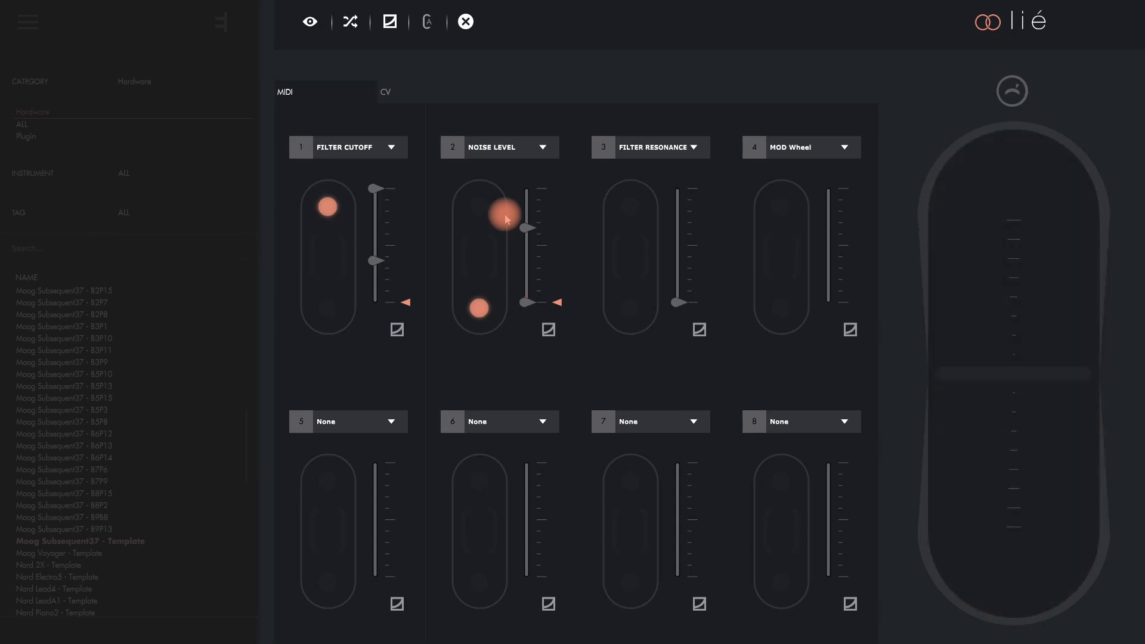
Step: Assign a touch gesture to each slot and lower the NOISE LEVEL and FILTER RESONANCE maximums
left_click_drag(508, 220, 528, 245)
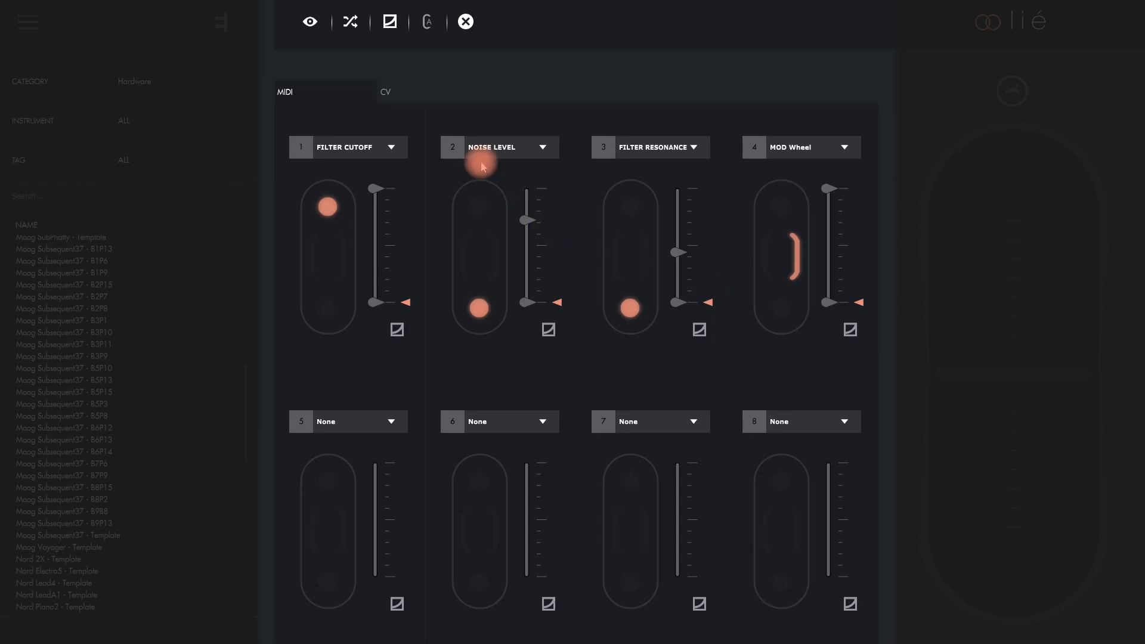
Step: Set CV outputs to 0V +10V, -5V +5V, -10V +10V and -5V +5V, each following a gesture
left_click(387, 93)
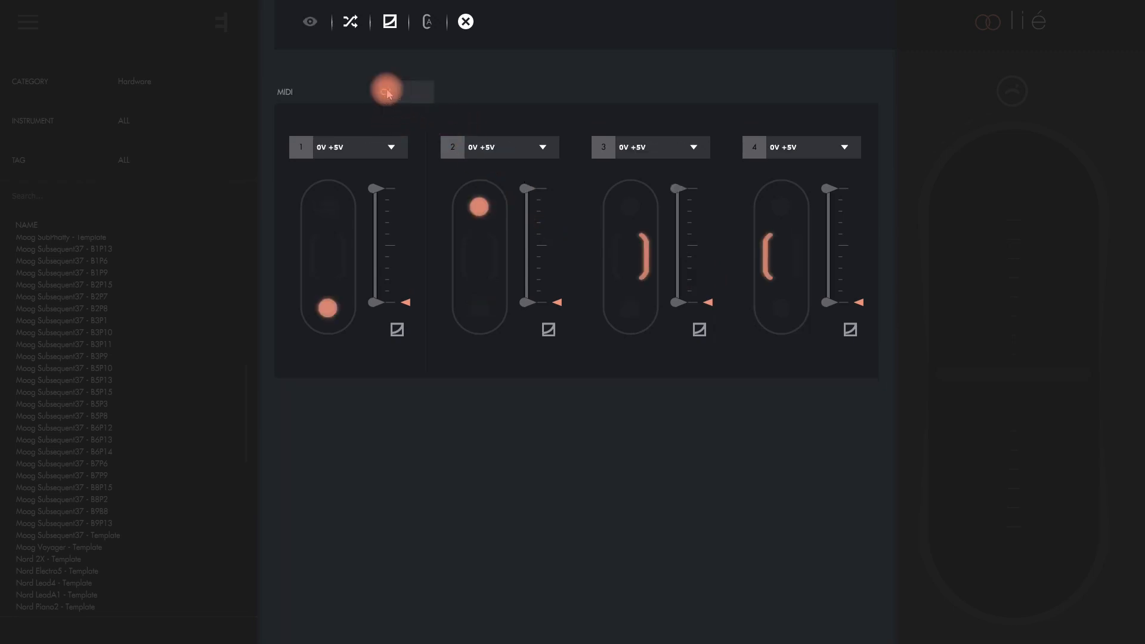
left_click(387, 92)
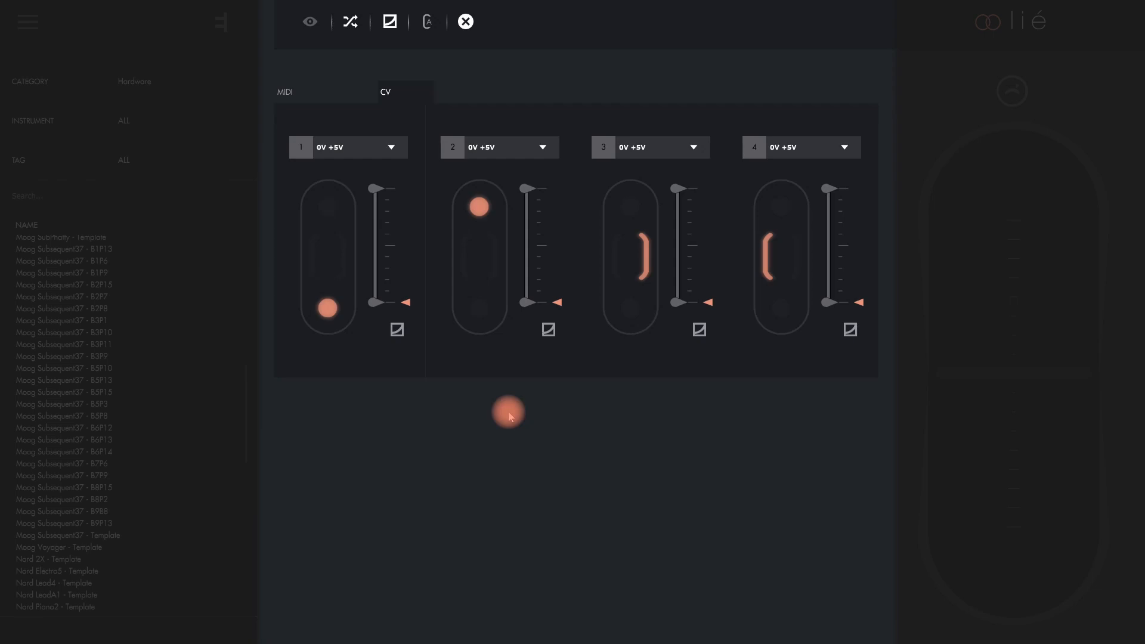
mouse_move(471, 419)
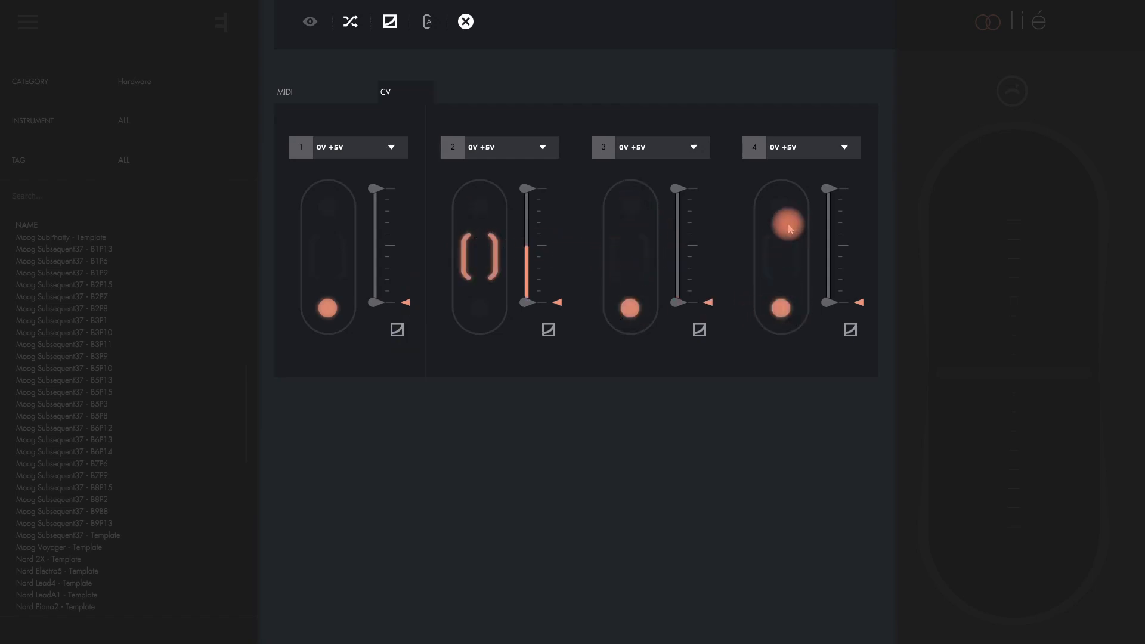
left_click(392, 148)
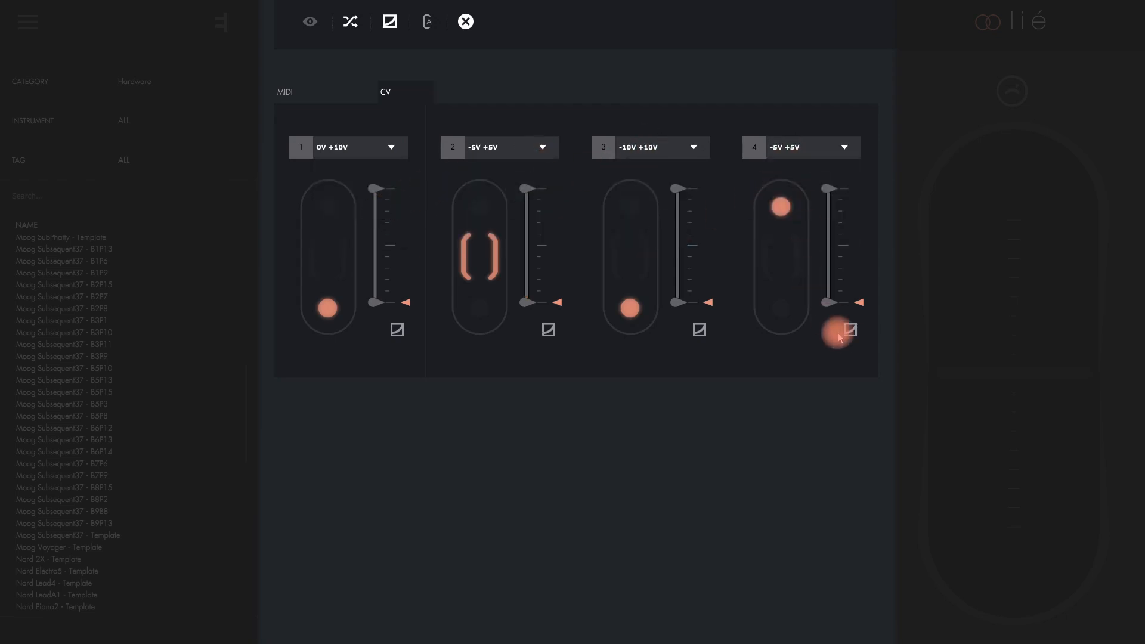
Step: Give CV output 4 a hand-drawn response curve and show the preset menu
left_click(849, 329)
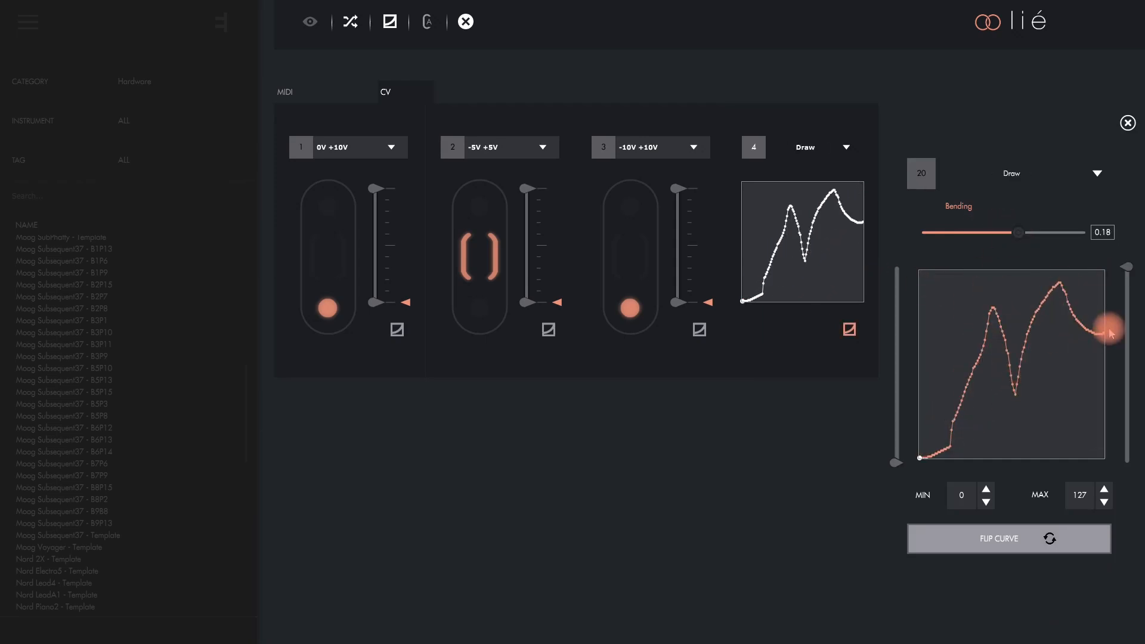
left_click(285, 92)
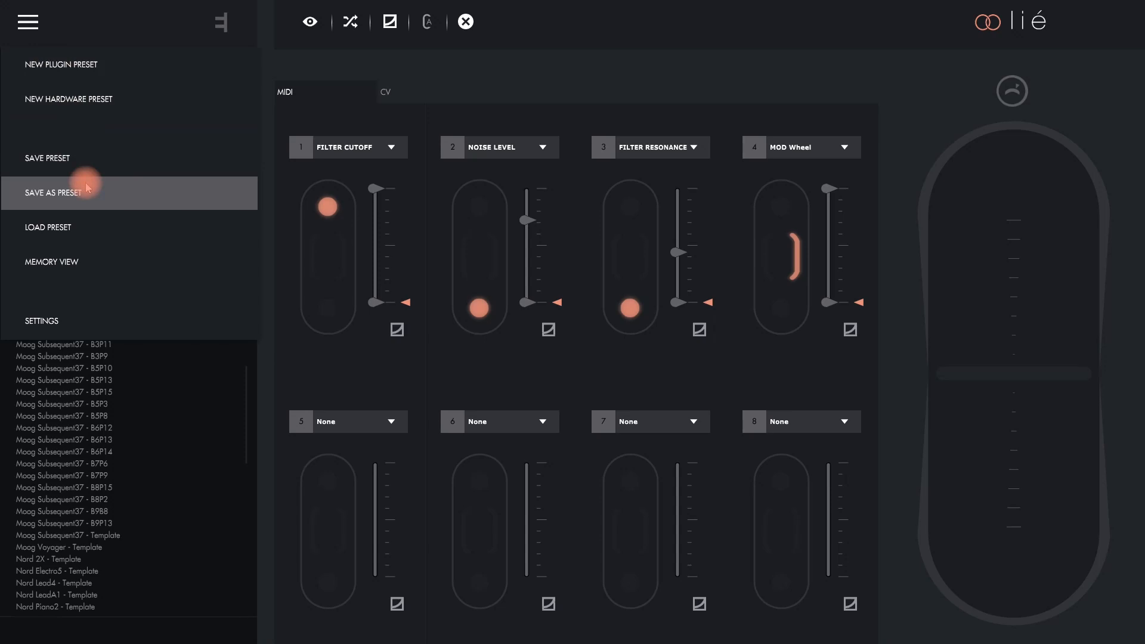
Step: Save the setup as a new preset named Sub37-MyOwnSound
left_click(53, 194)
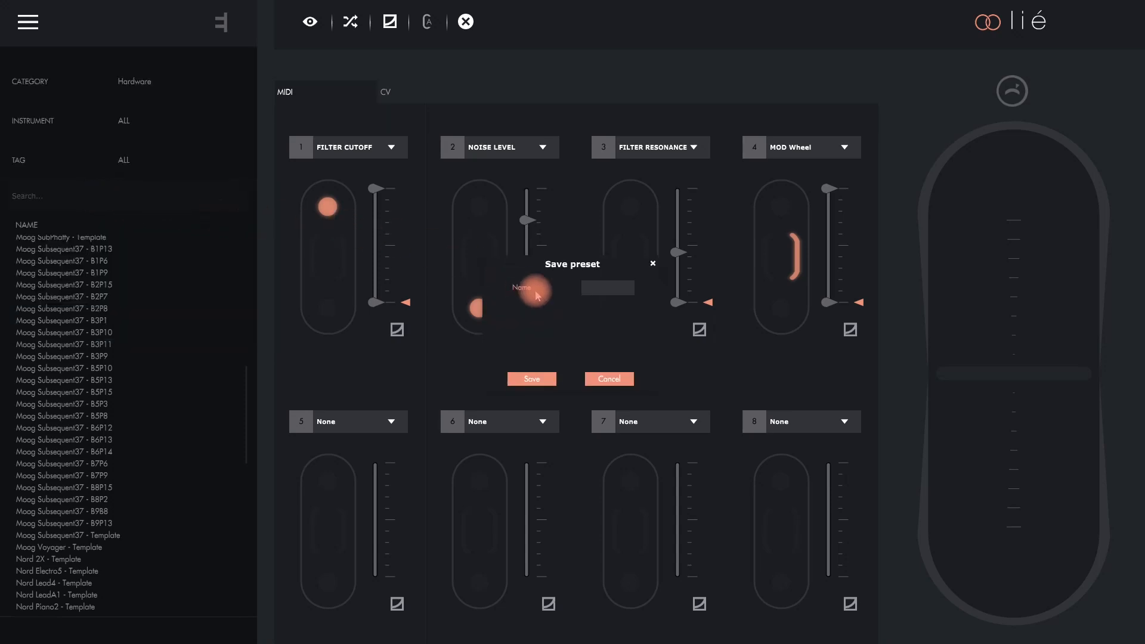
type("S")
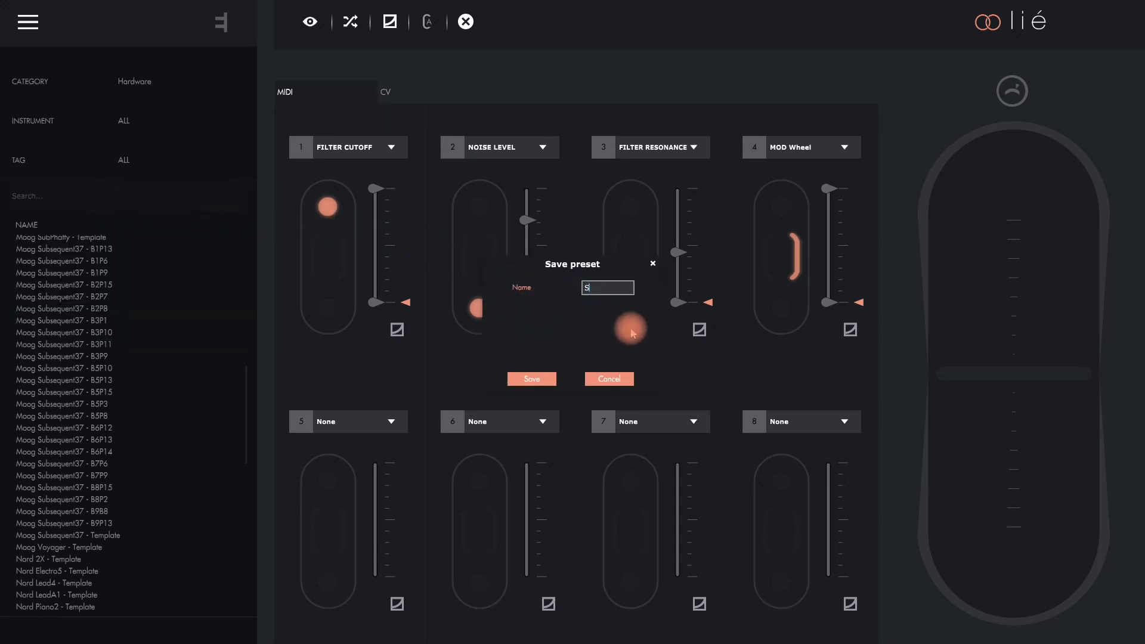
type("ub37")
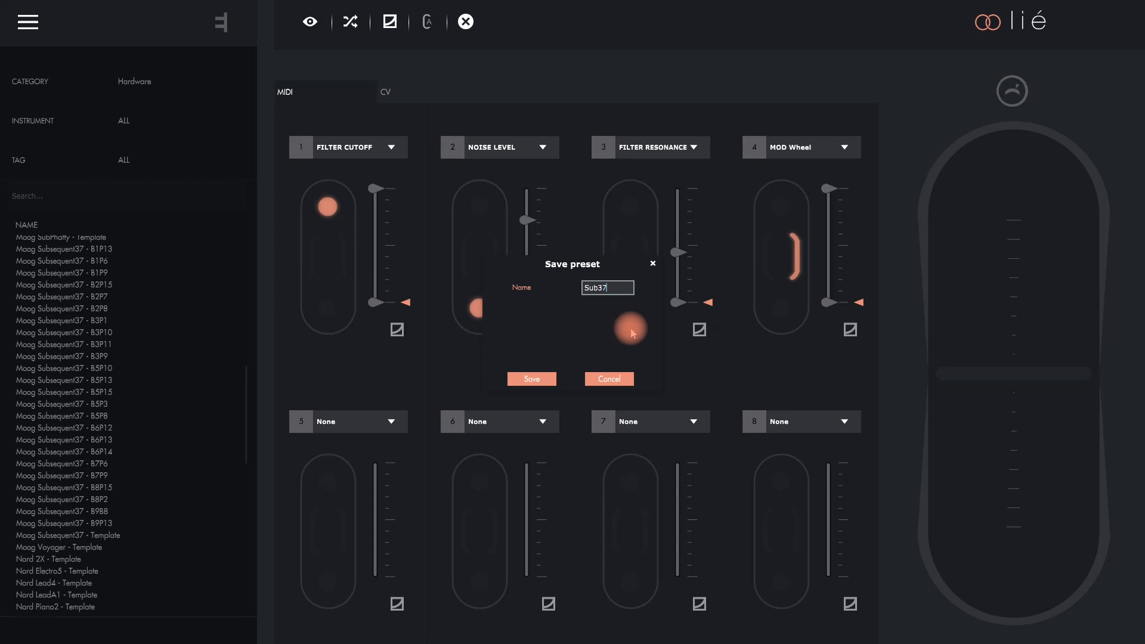
type("MyOwnSound")
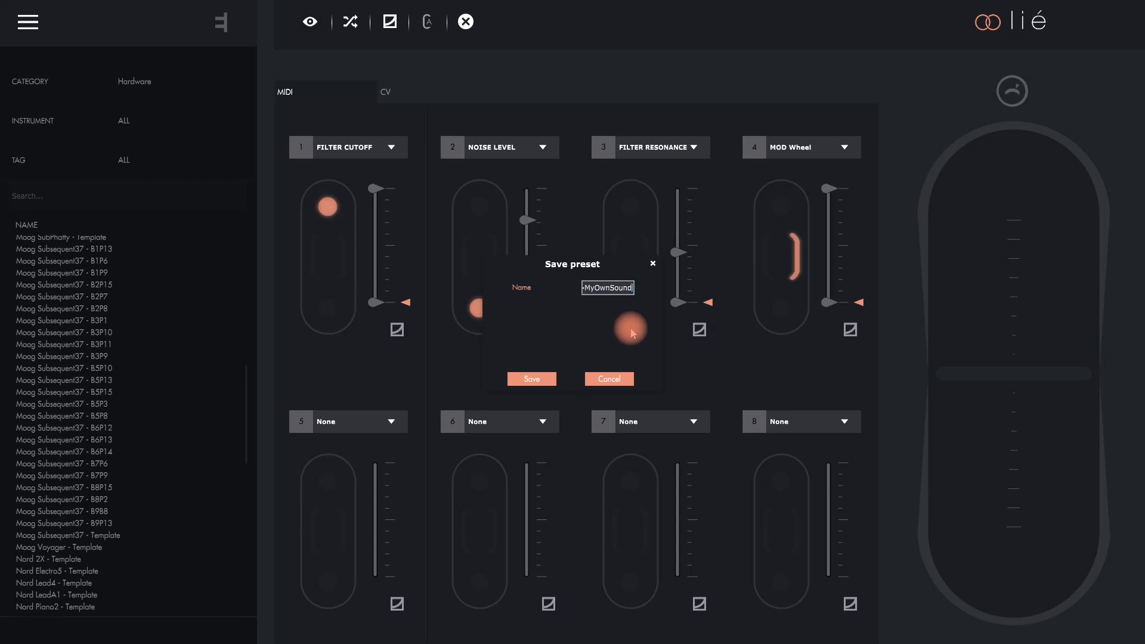
left_click(532, 380)
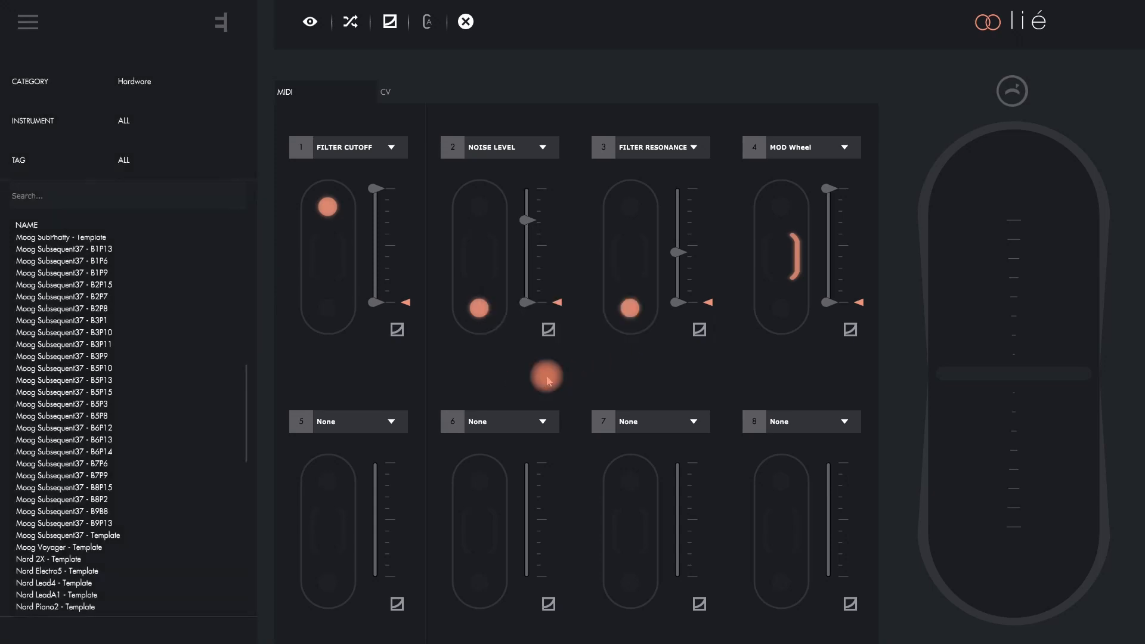